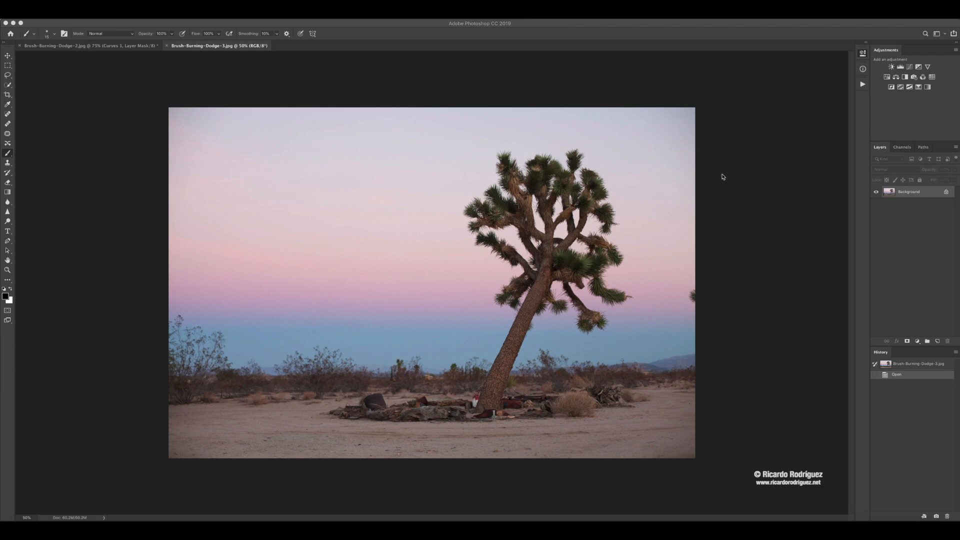
mouse_move(396, 260)
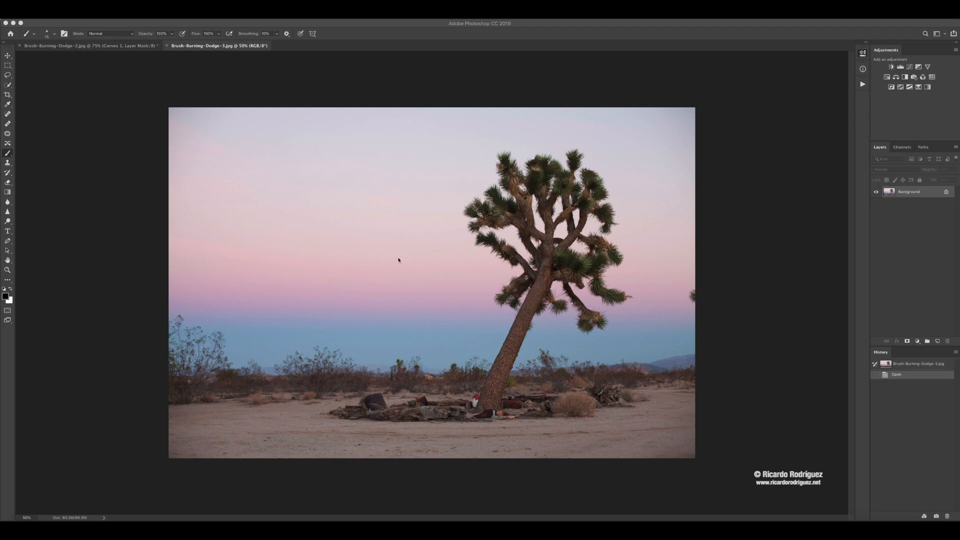
mouse_move(479, 139)
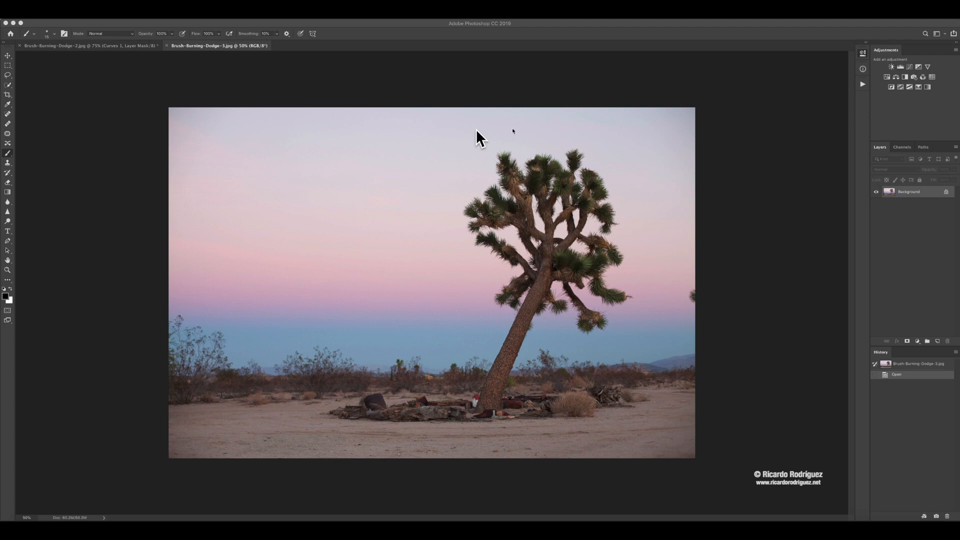
mouse_move(380, 144)
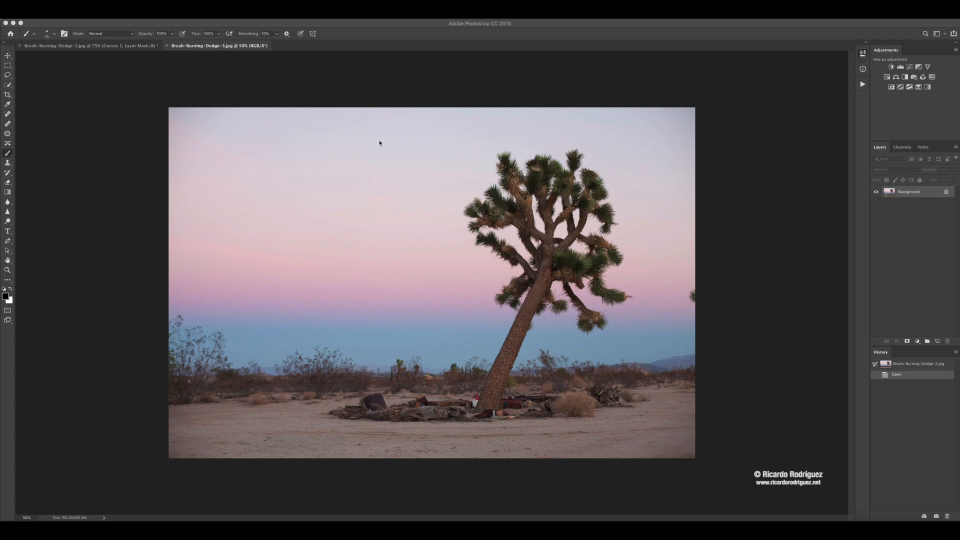
mouse_move(409, 356)
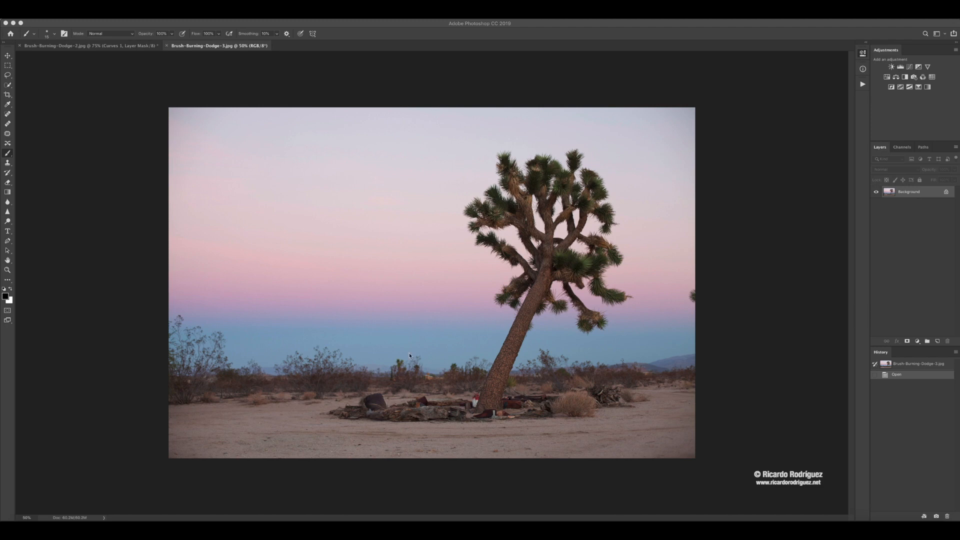
mouse_move(305, 395)
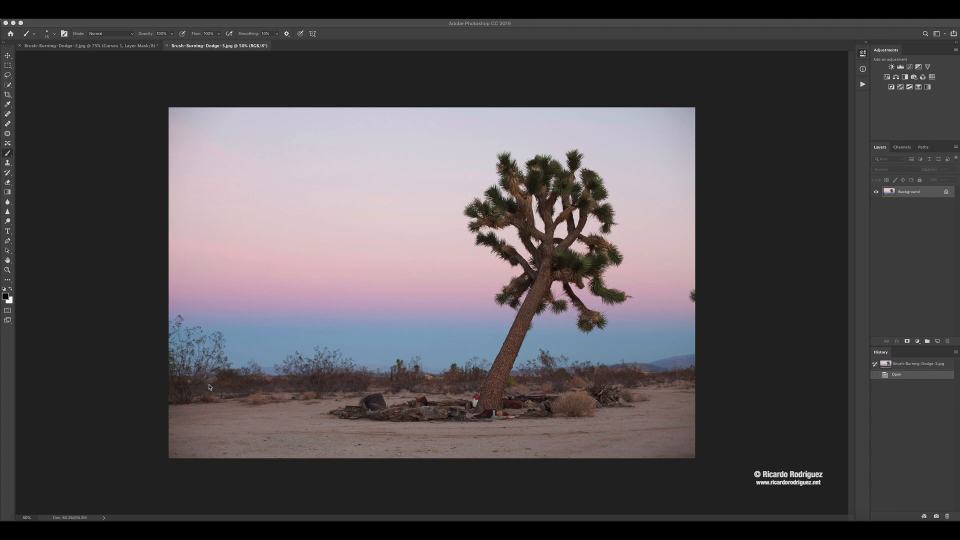
mouse_move(558, 141)
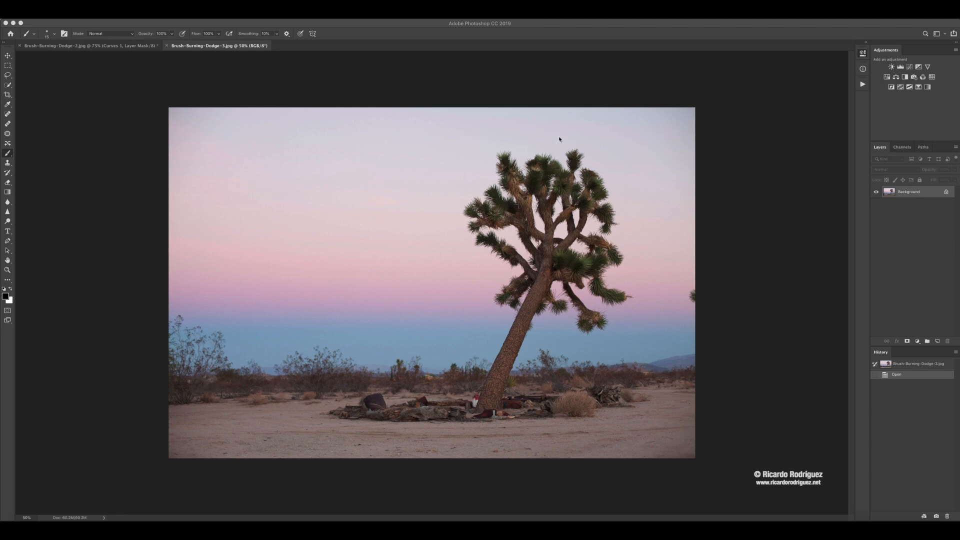
mouse_move(542, 189)
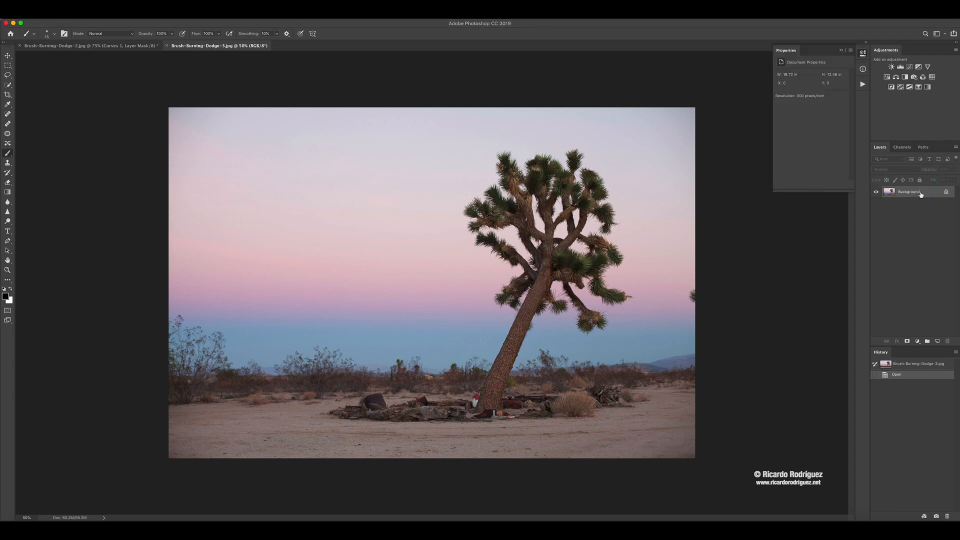
- Duplicate the Background layer with Cmd+J and rename the copy Reto
key(cmd+j)
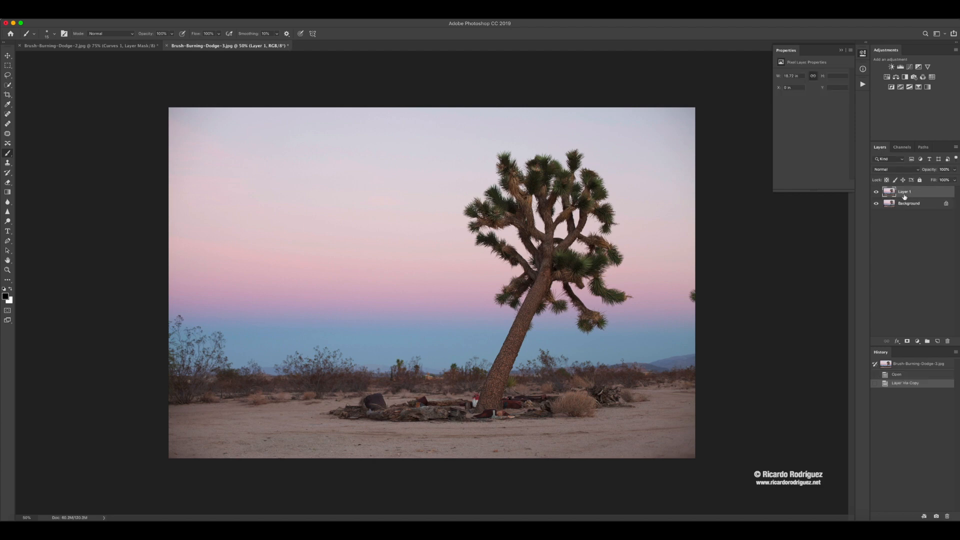
double_click(902, 191)
text(Retro)
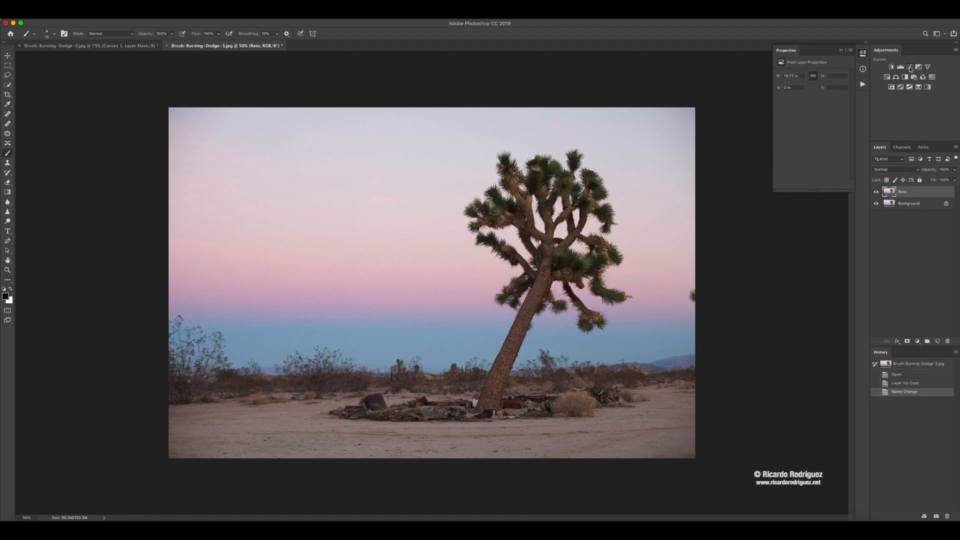
- Add a Curves layer and drag the sky tones down to darken the photo
click(902, 63)
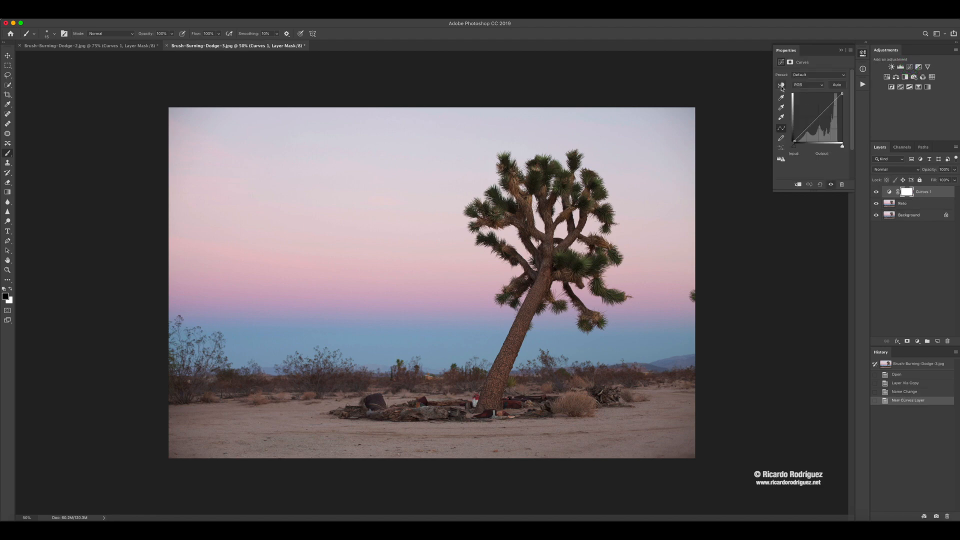
click(370, 131)
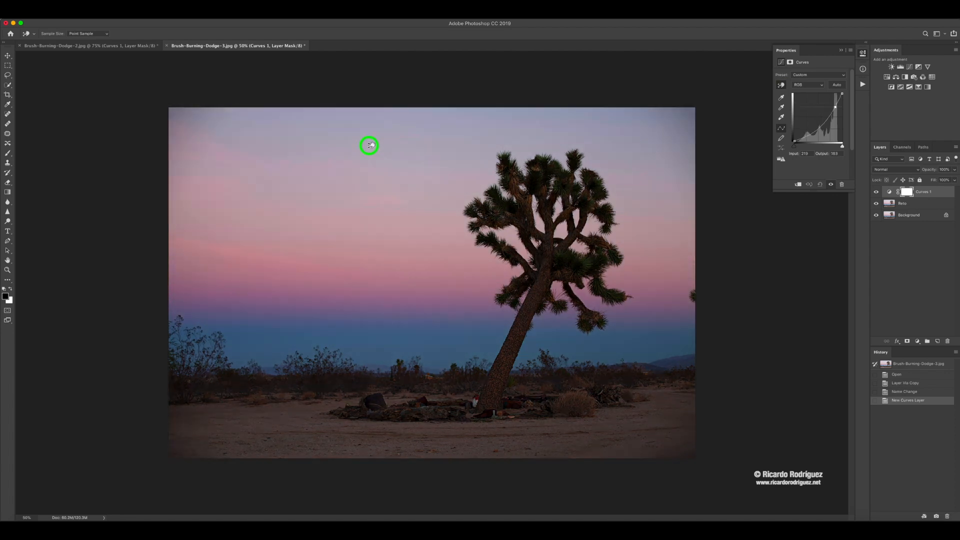
drag(369, 145, 370, 179)
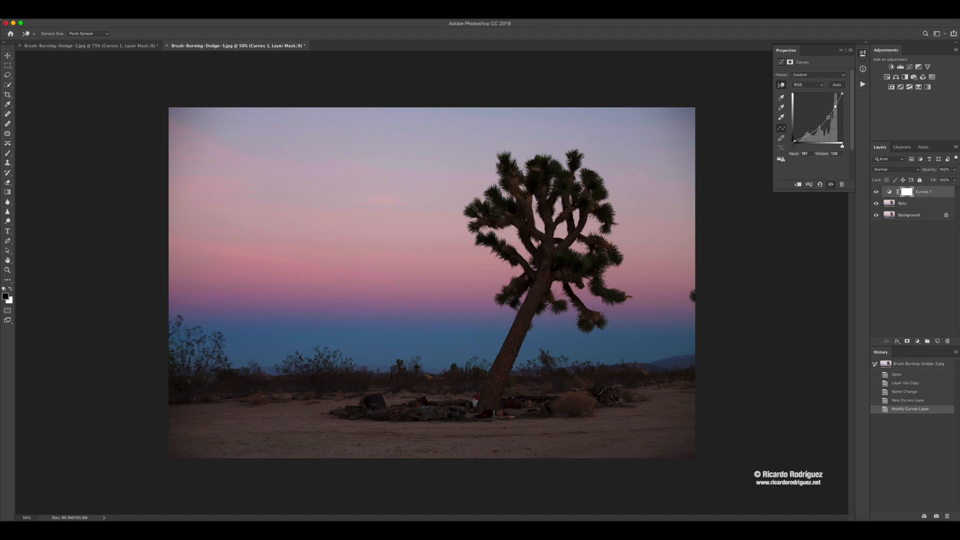
drag(827, 116, 833, 109)
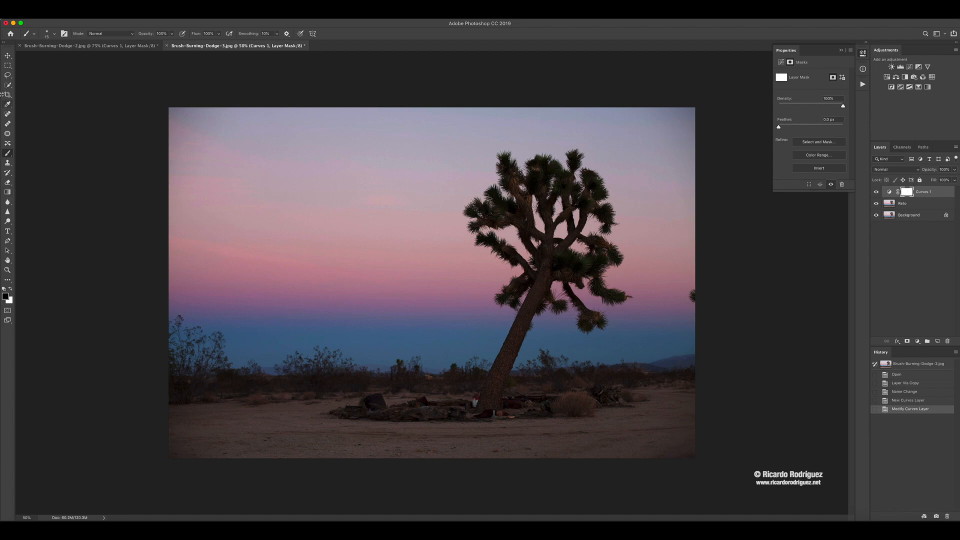
mouse_move(7, 193)
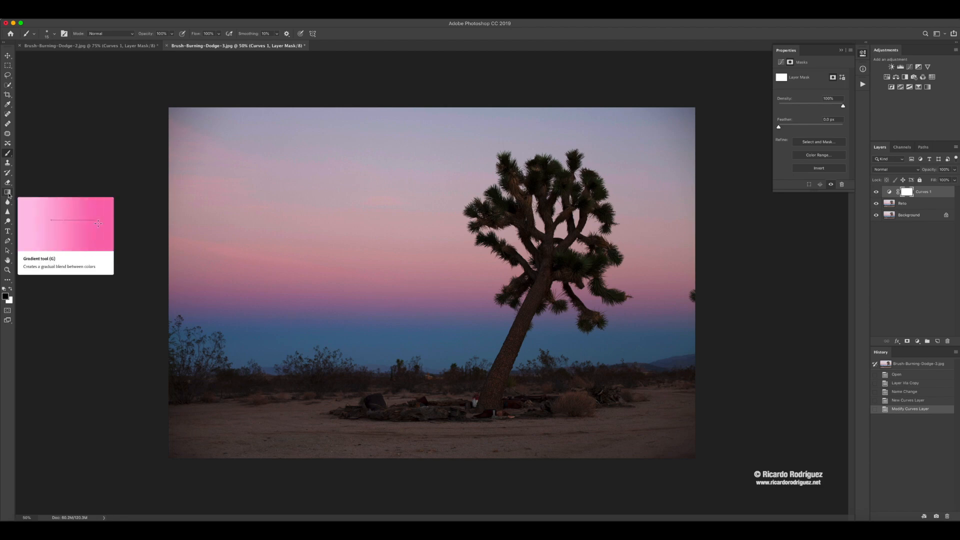
- Select the Gradient tool for shaping the Curves layer mask
click(7, 192)
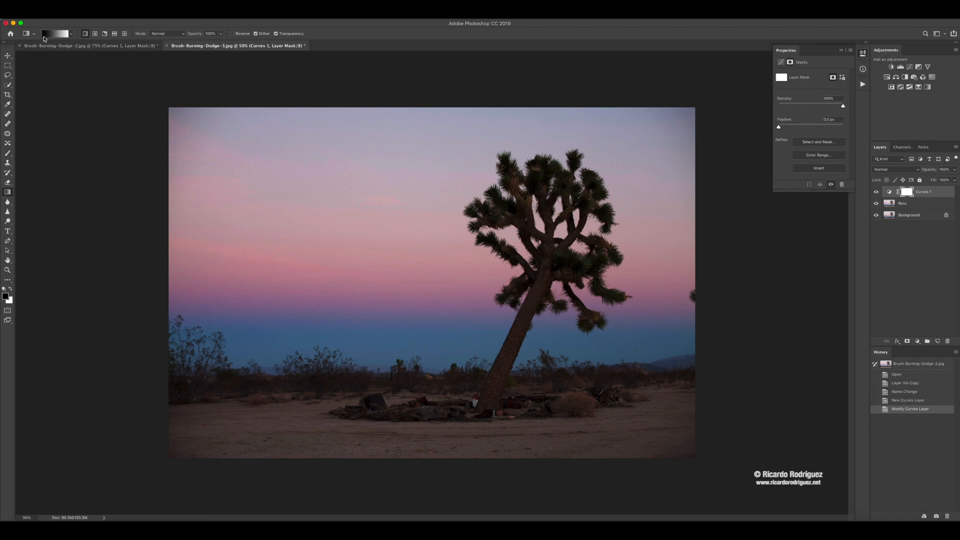
mouse_move(55, 34)
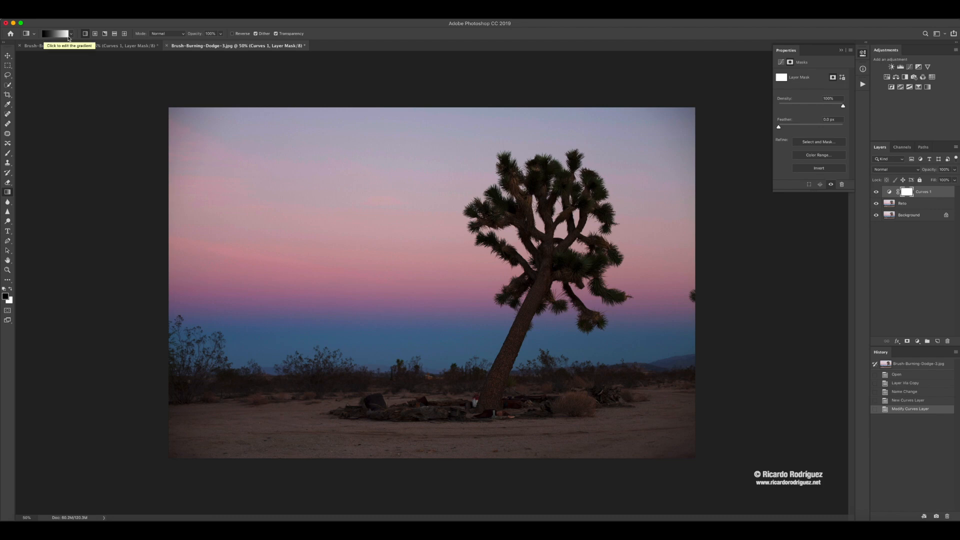
mouse_move(72, 34)
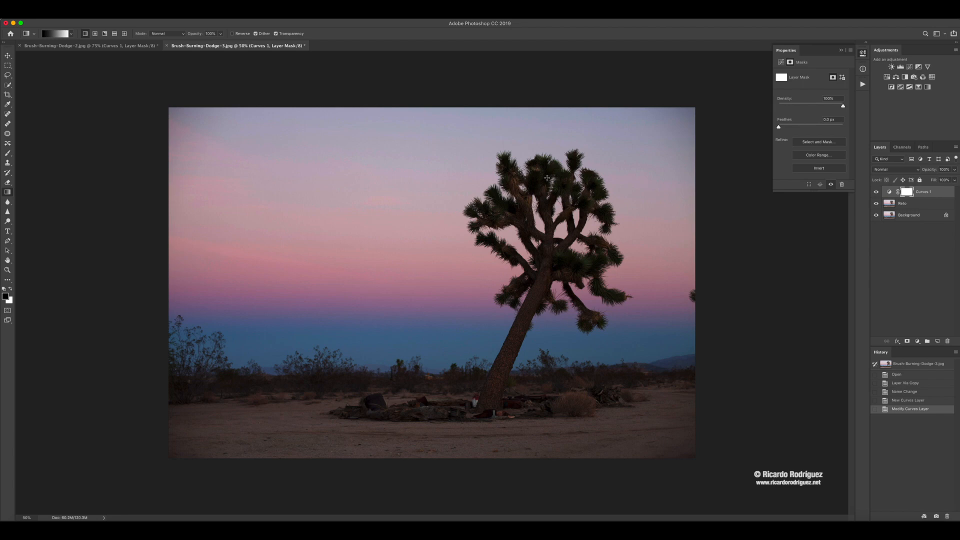
mouse_move(390, 145)
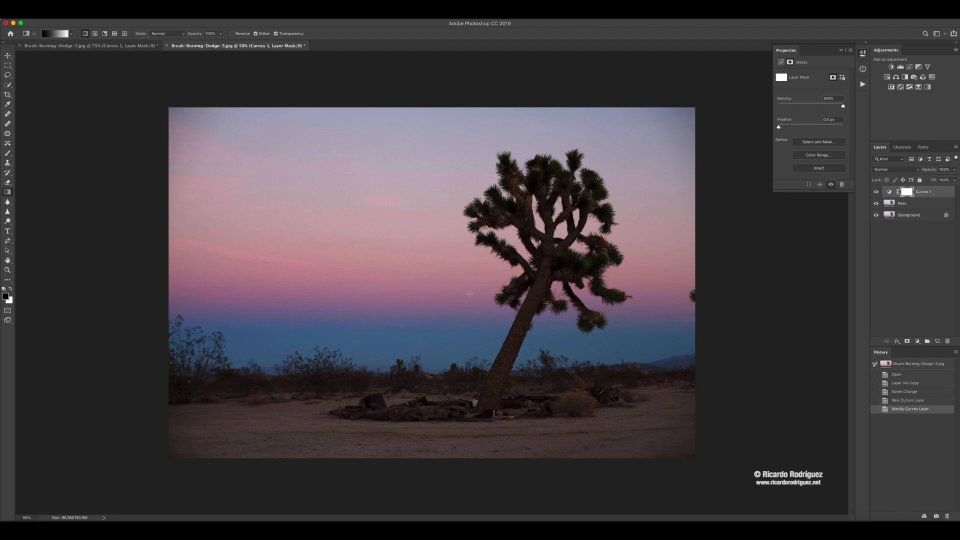
mouse_move(453, 429)
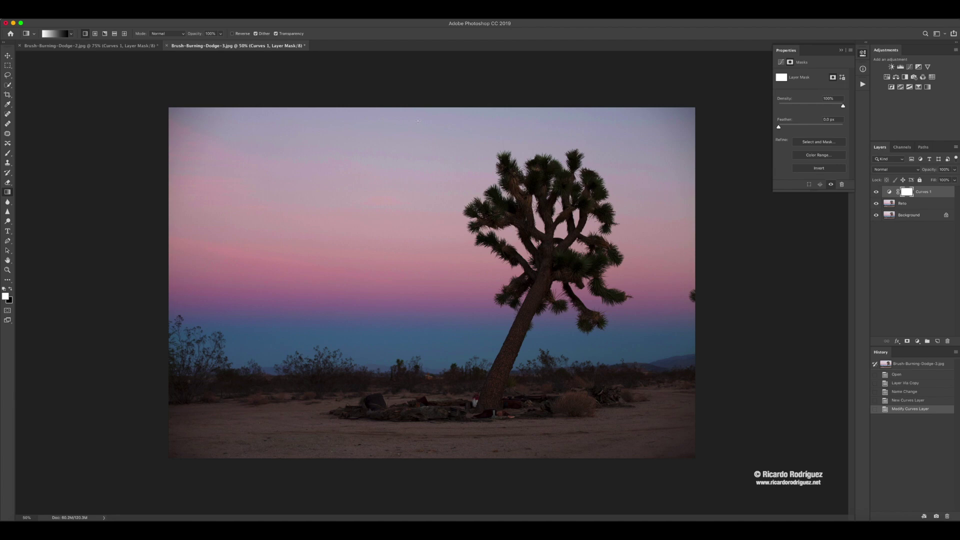
mouse_move(425, 387)
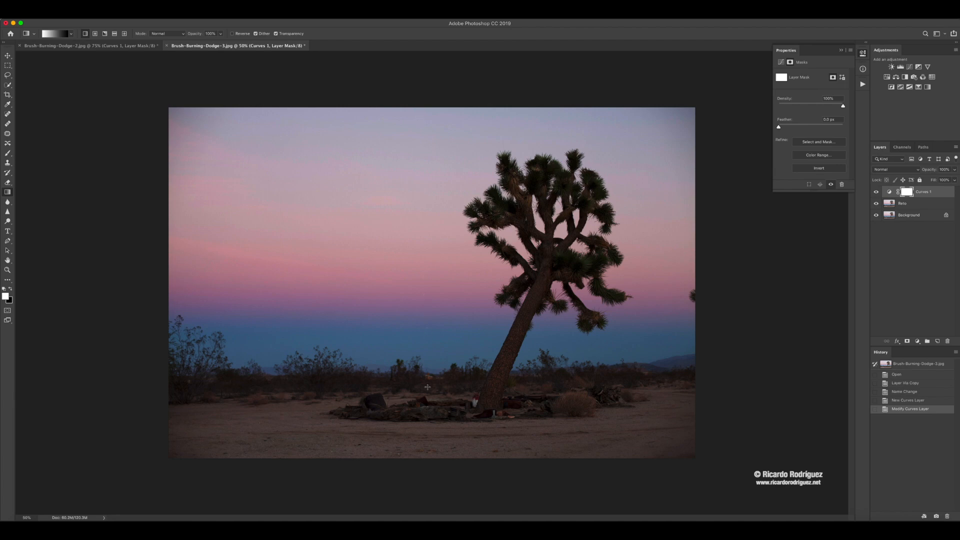
mouse_move(421, 213)
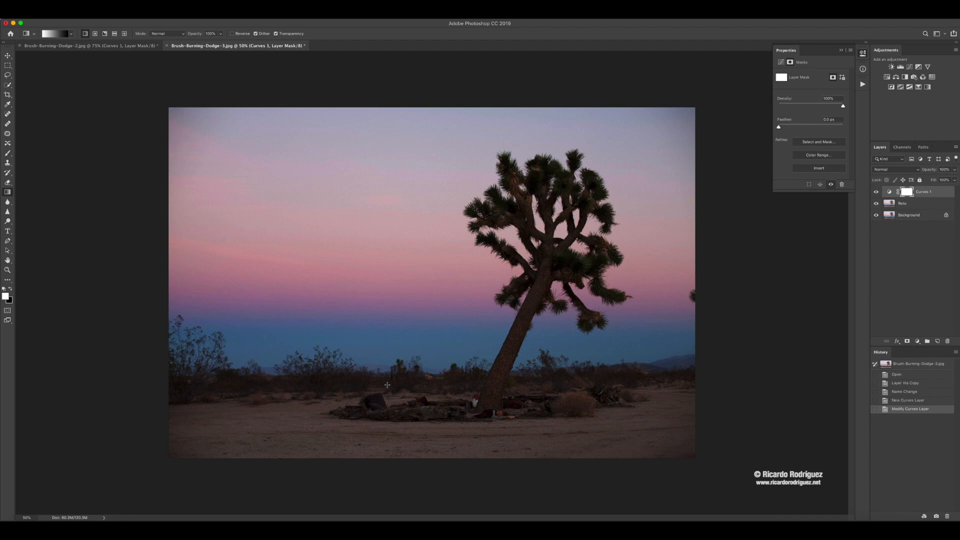
mouse_move(443, 391)
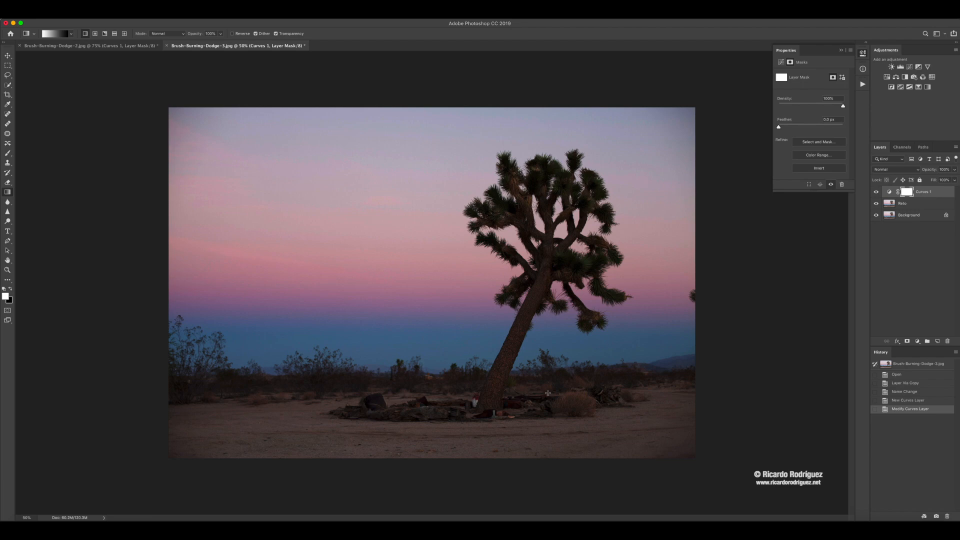
mouse_move(461, 401)
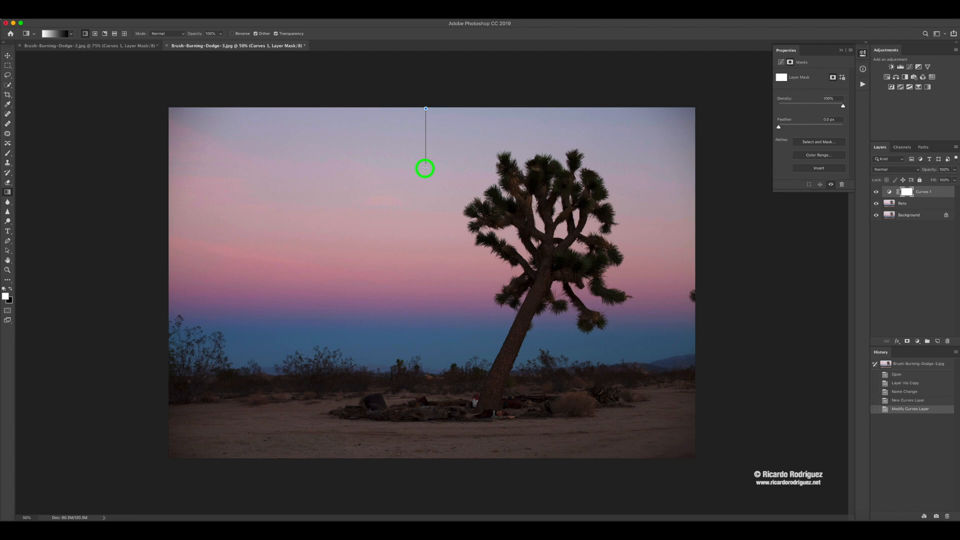
- Drag a white-to-black gradient on the mask from the sky top down to the horizon
drag(425, 168, 420, 285)
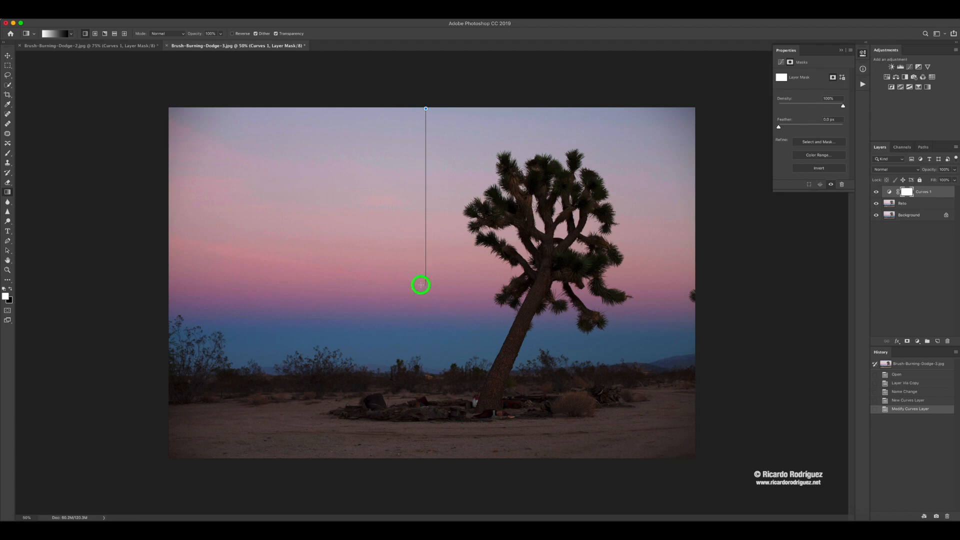
mouse_move(424, 302)
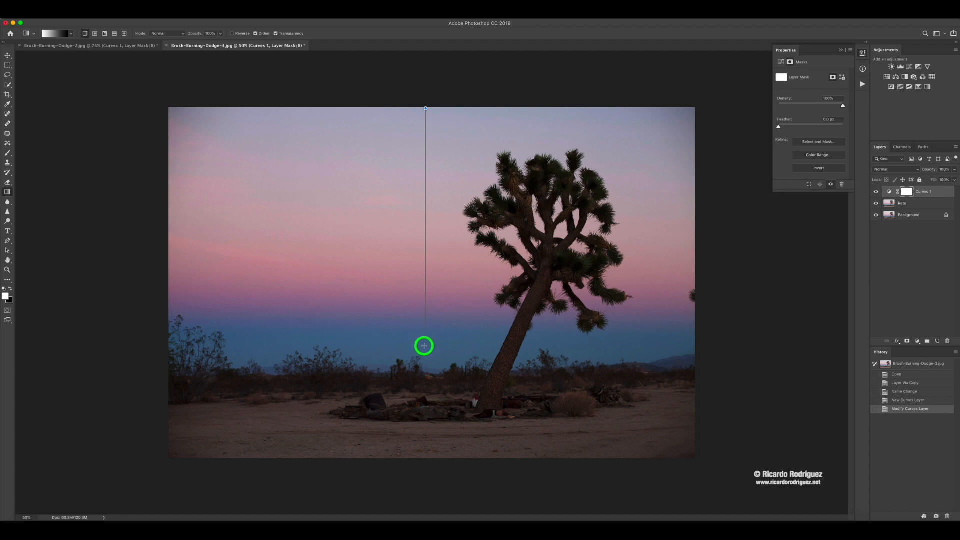
mouse_move(423, 355)
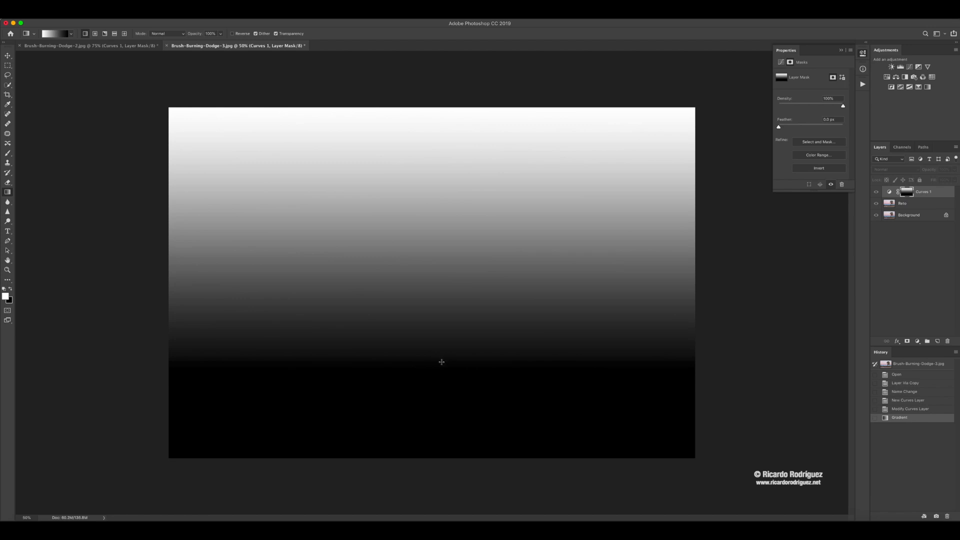
mouse_move(463, 384)
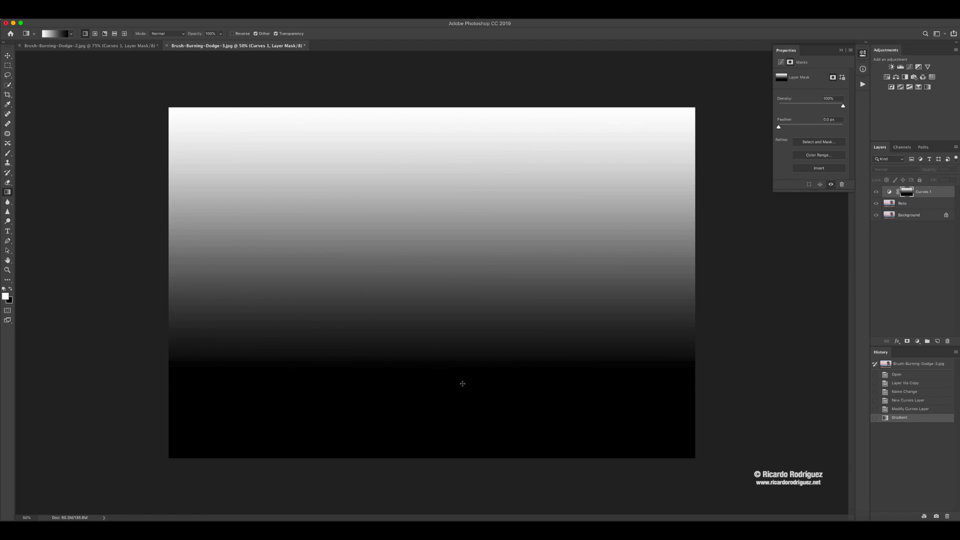
mouse_move(434, 345)
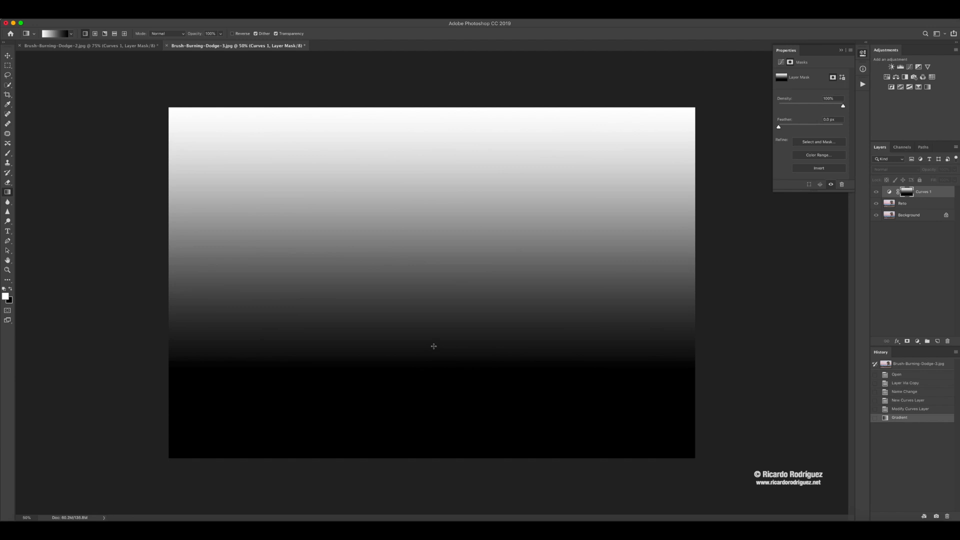
mouse_move(434, 334)
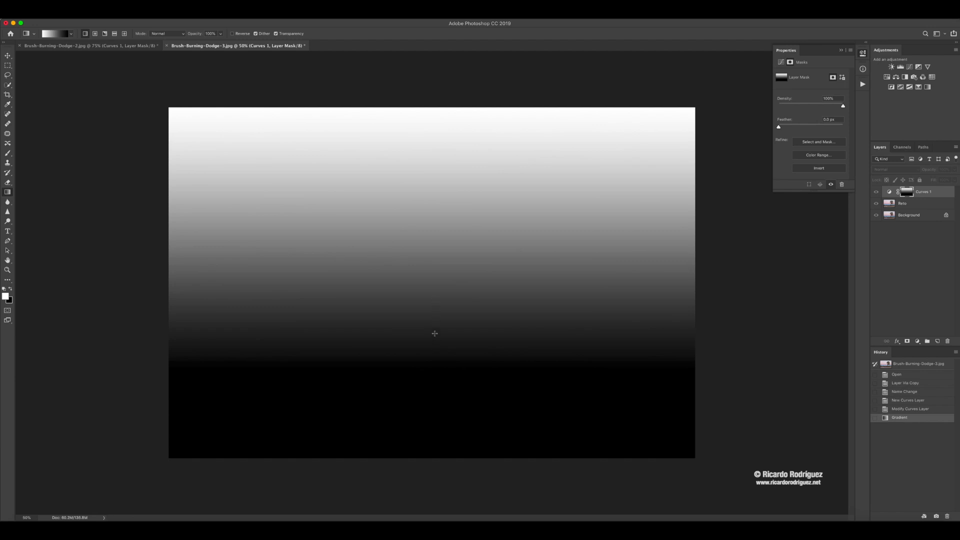
mouse_move(418, 141)
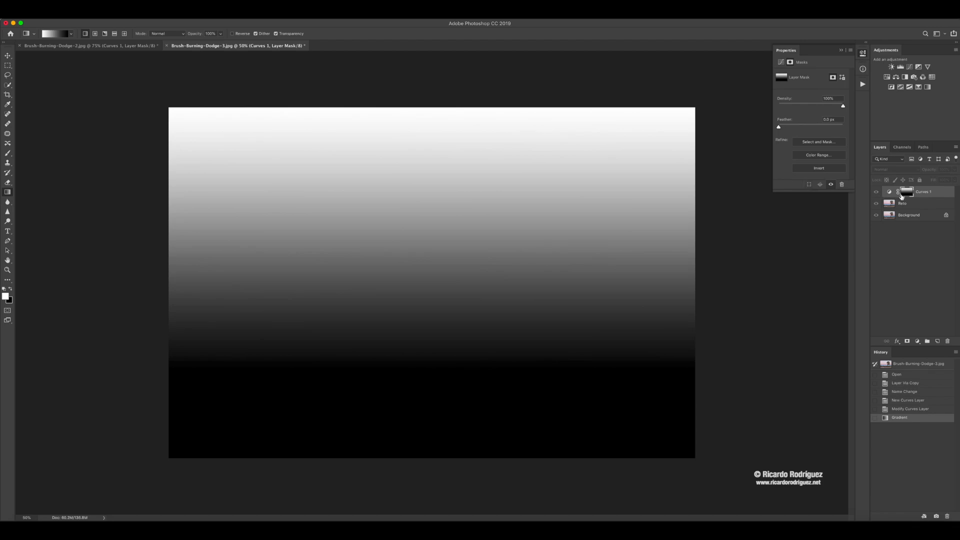
- Exit mask view and toggle the Curves 1 darkening off and on to compare
click(875, 192)
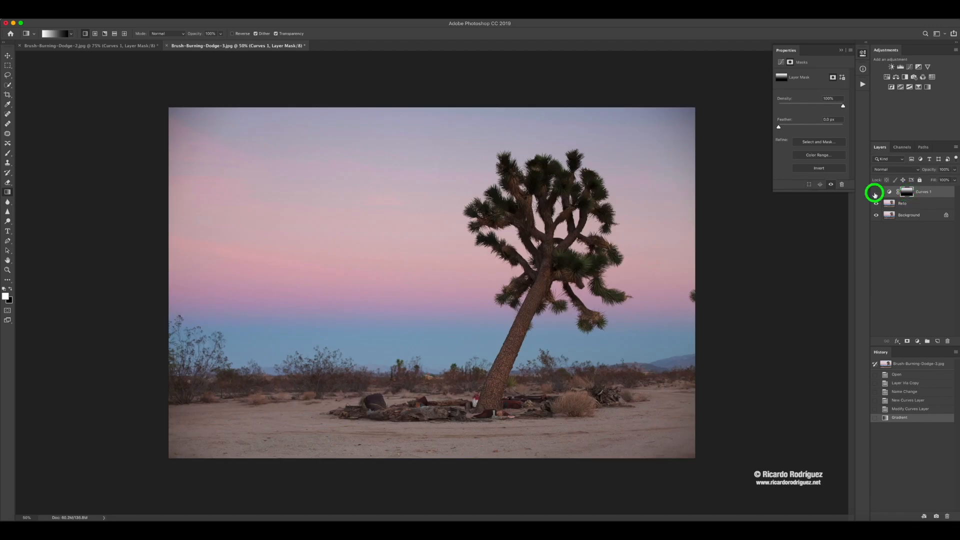
click(875, 191)
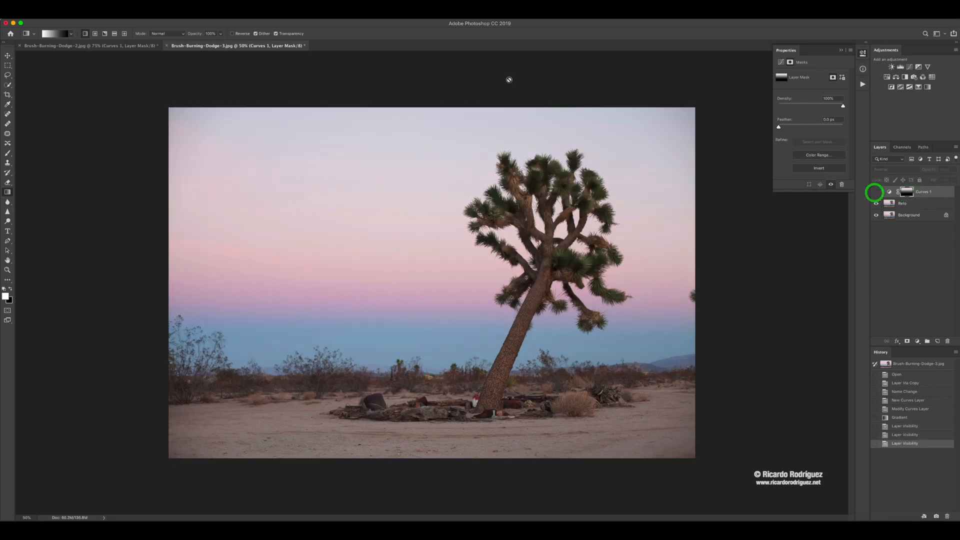
click(876, 192)
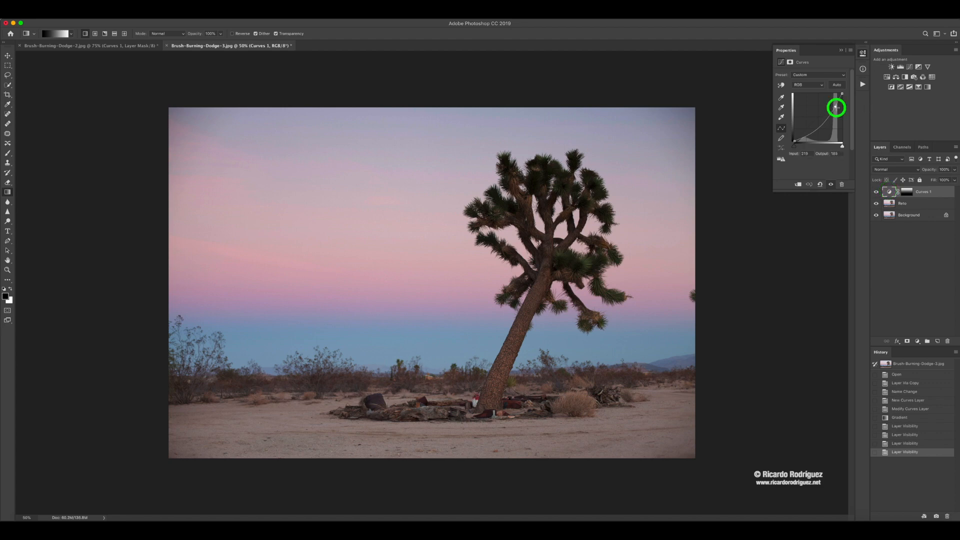
- Lower the upper curve point to darken the sky further
drag(836, 107, 836, 111)
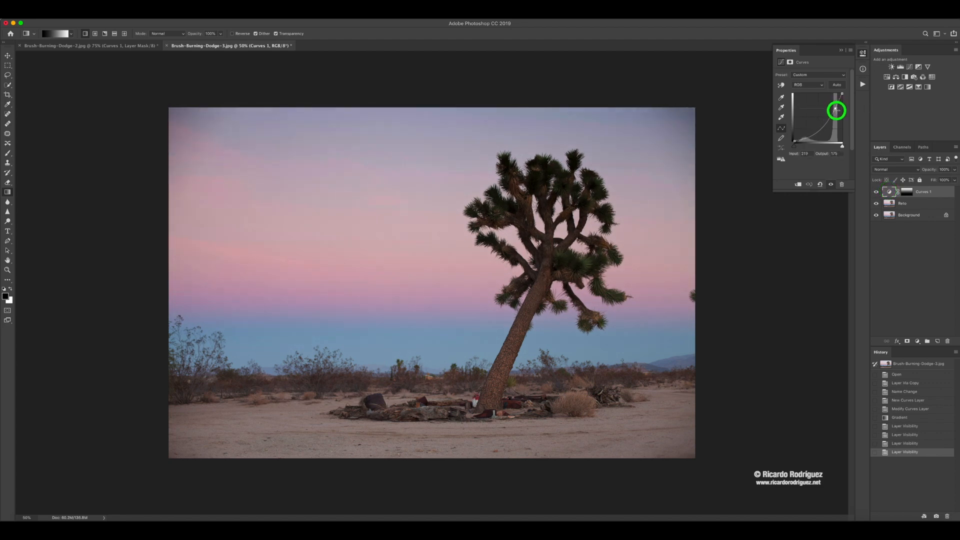
drag(837, 109, 834, 111)
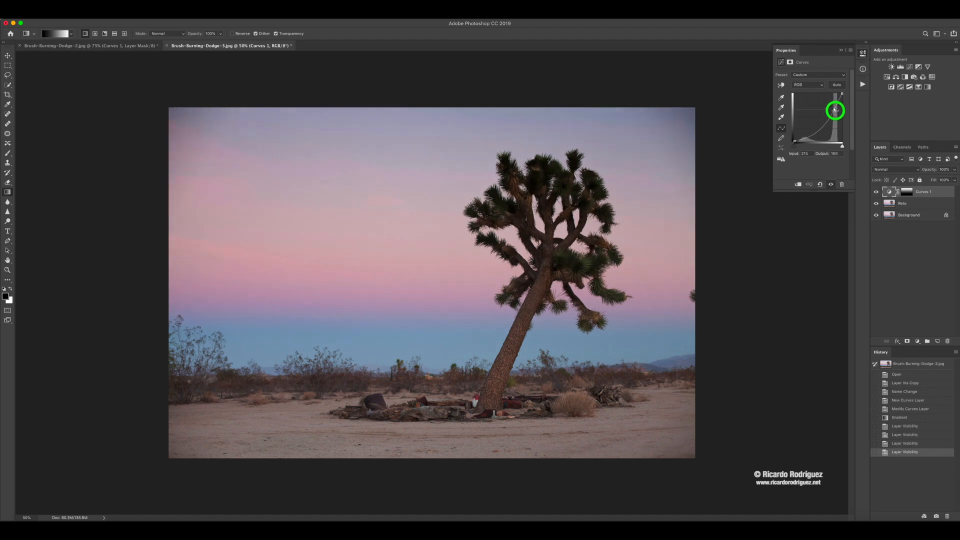
drag(833, 110, 833, 109)
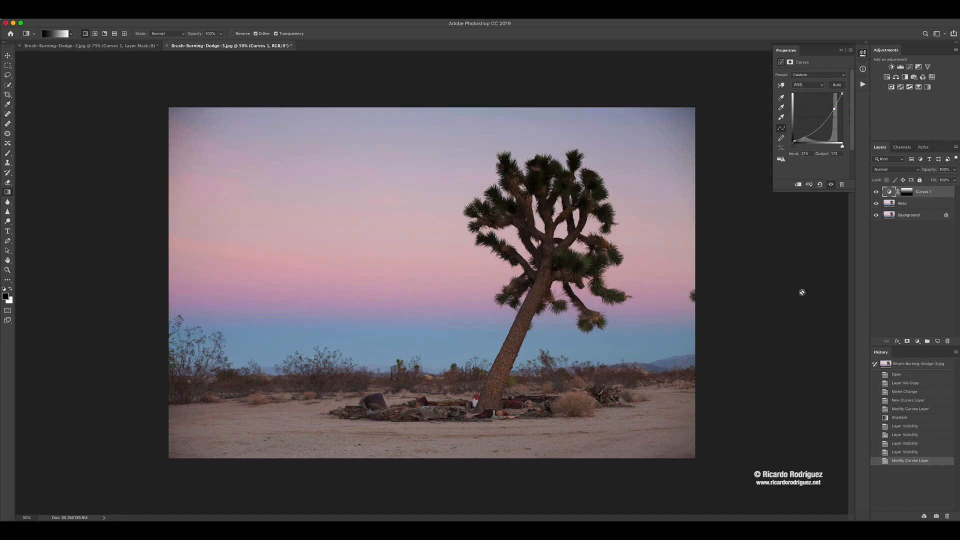
mouse_move(856, 195)
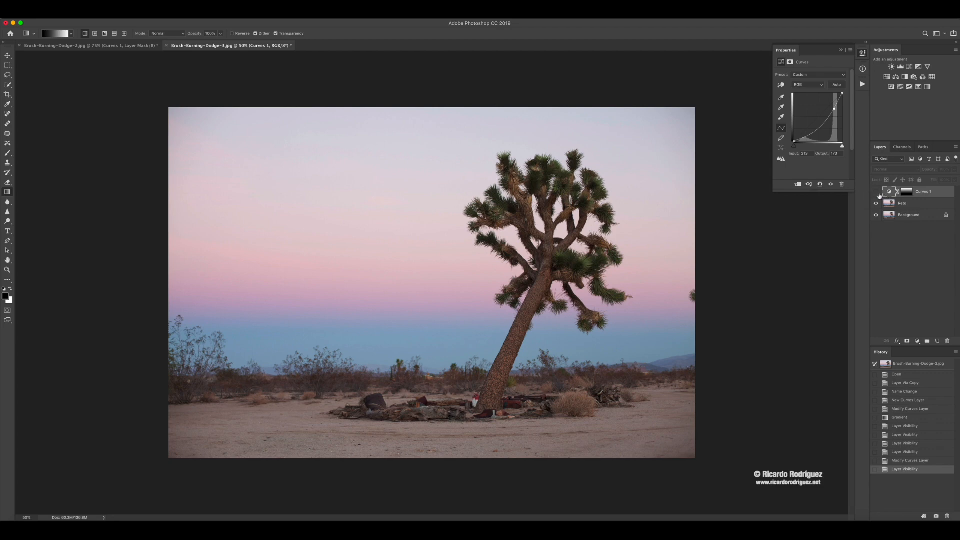
- Show the Curves 1 layer again and select its layer mask thumbnail
click(876, 191)
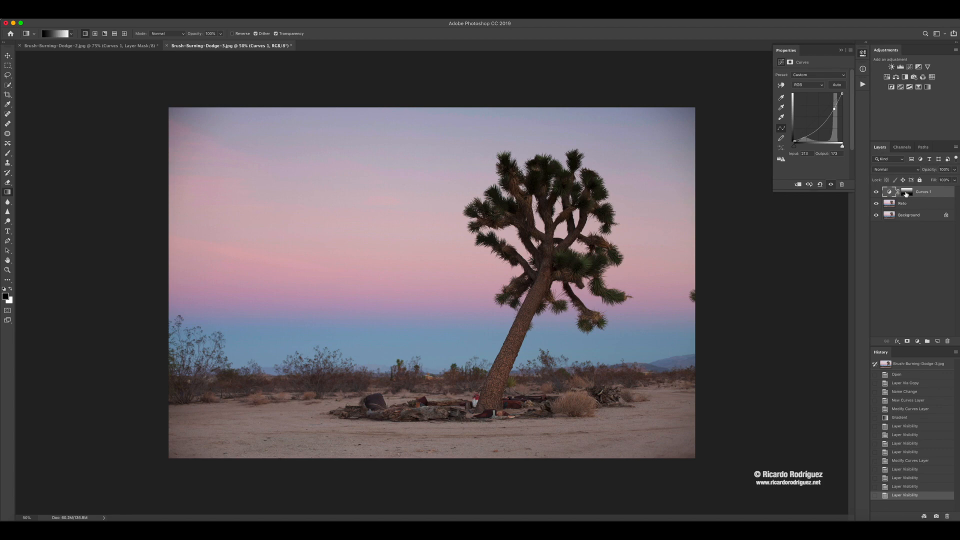
click(905, 191)
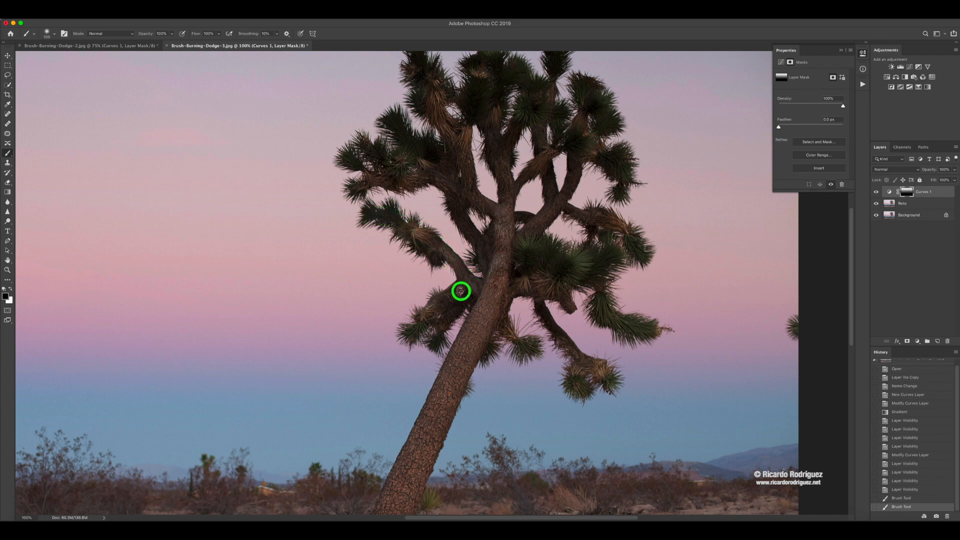
- Paint black on the mask over the Joshua tree's branches and upper crown
drag(461, 292, 486, 284)
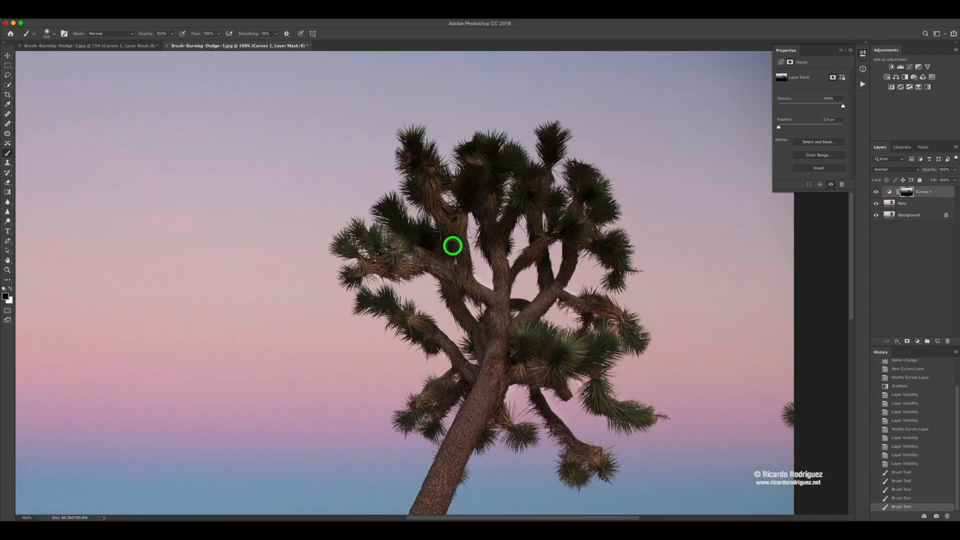
drag(452, 246, 401, 226)
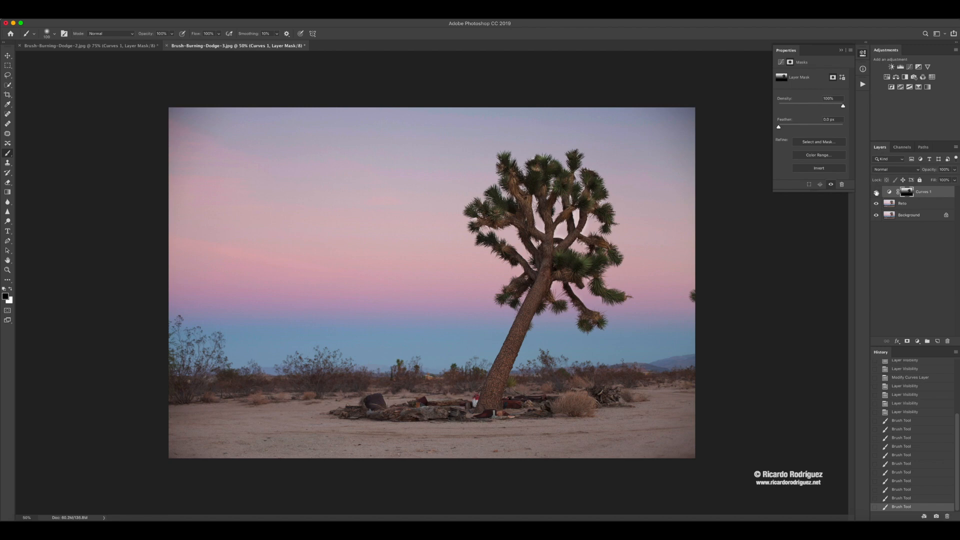
- Hide the darkening, paint black over the treetop, and view the mask alone
click(876, 191)
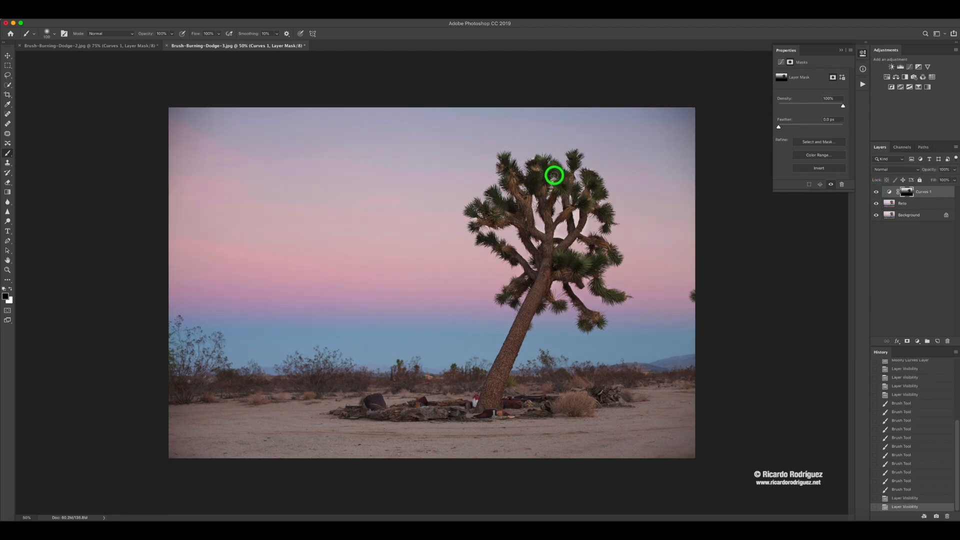
drag(553, 175, 511, 173)
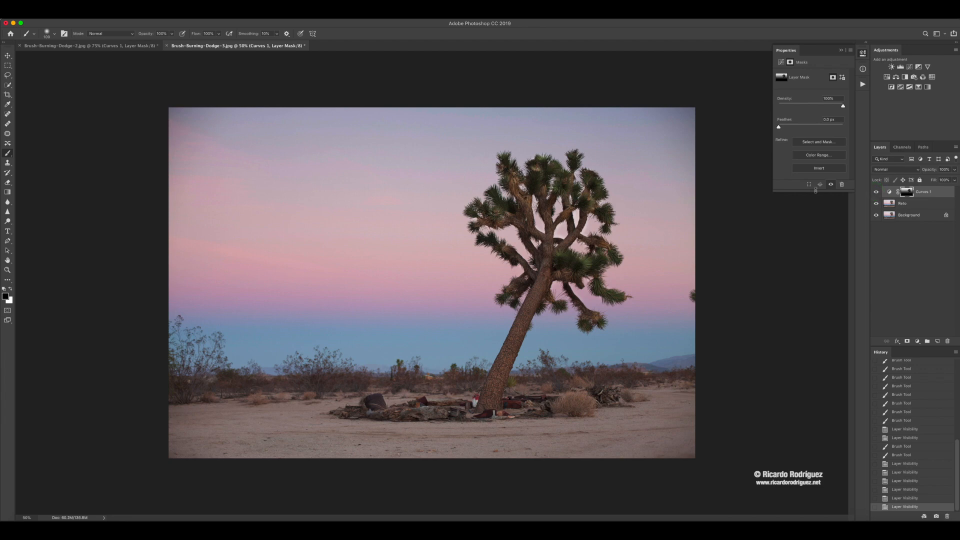
mouse_move(301, 209)
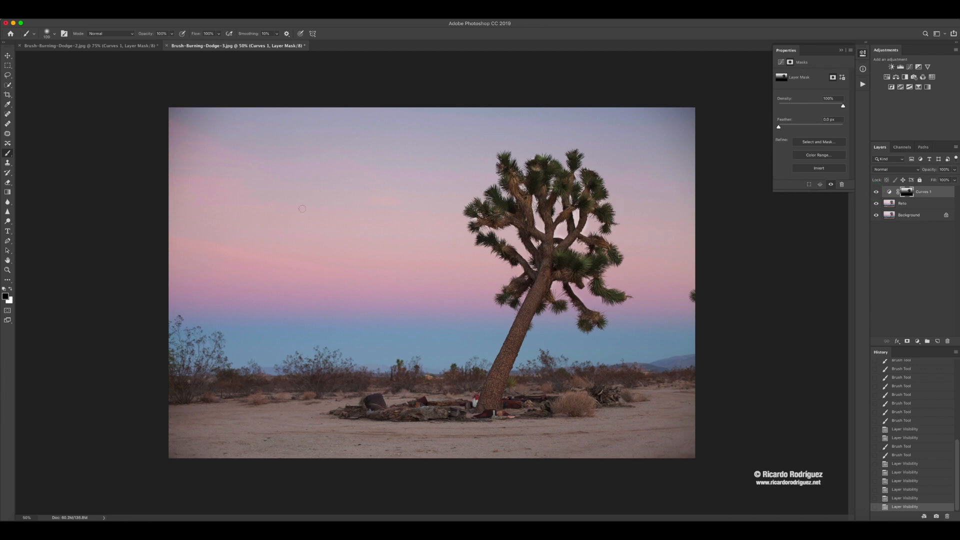
mouse_move(347, 271)
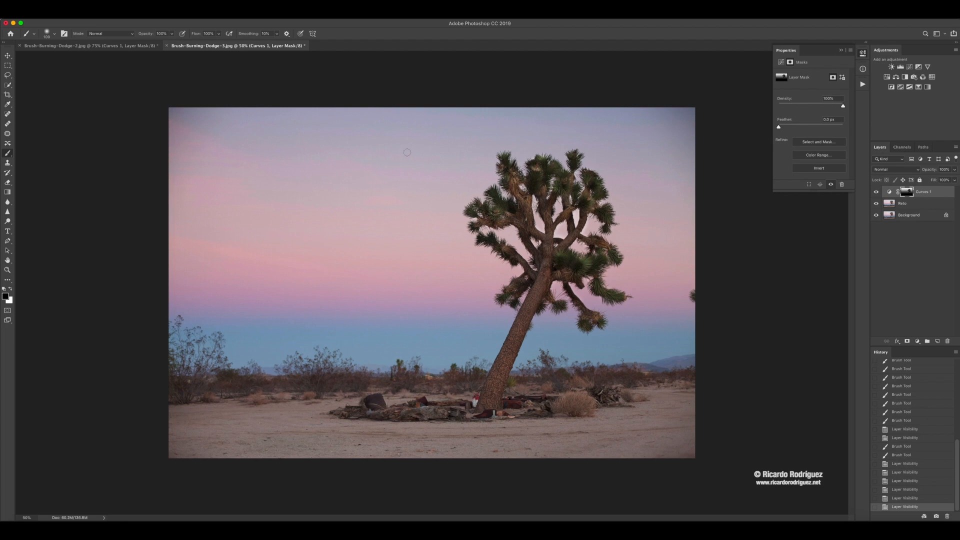
mouse_move(718, 208)
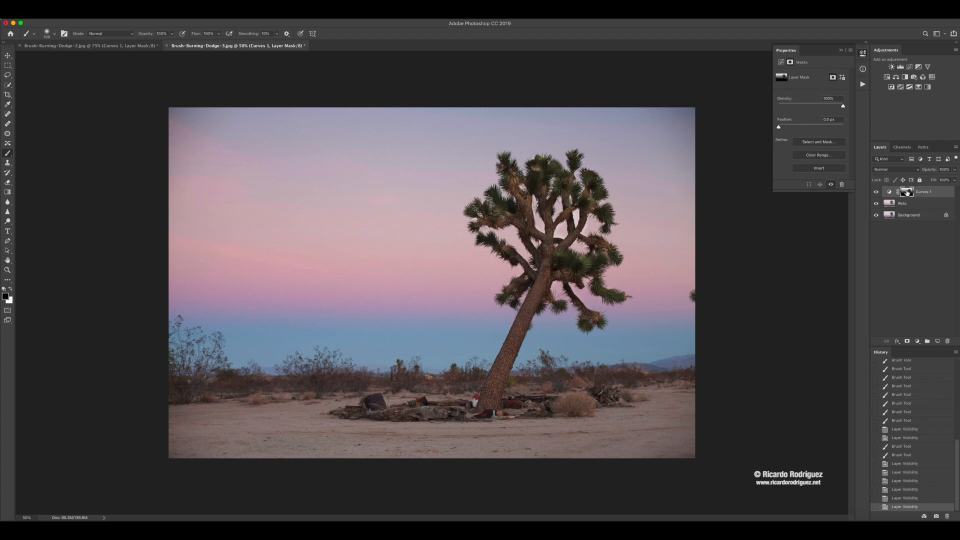
click(906, 192)
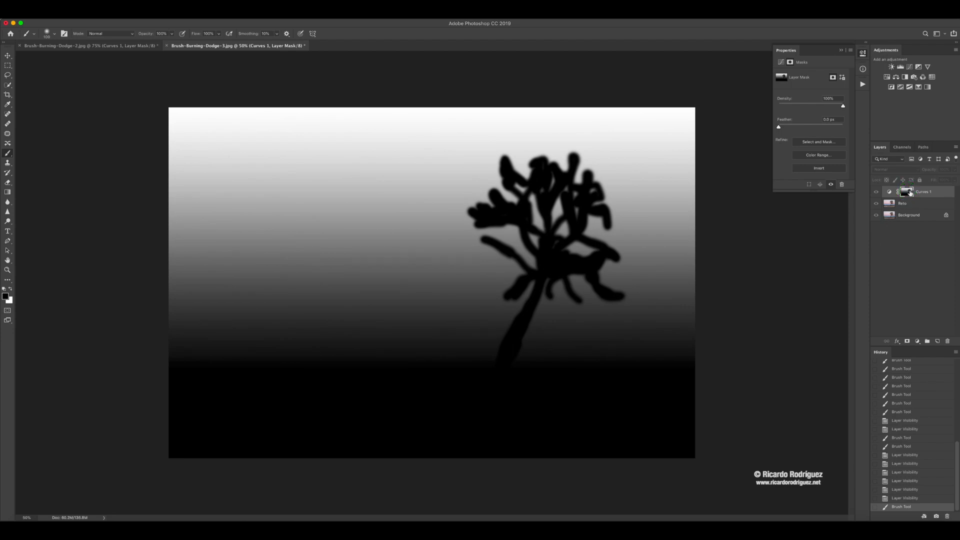
- Leave mask view and toggle the Curves 1 darkening off and on to compare
click(875, 192)
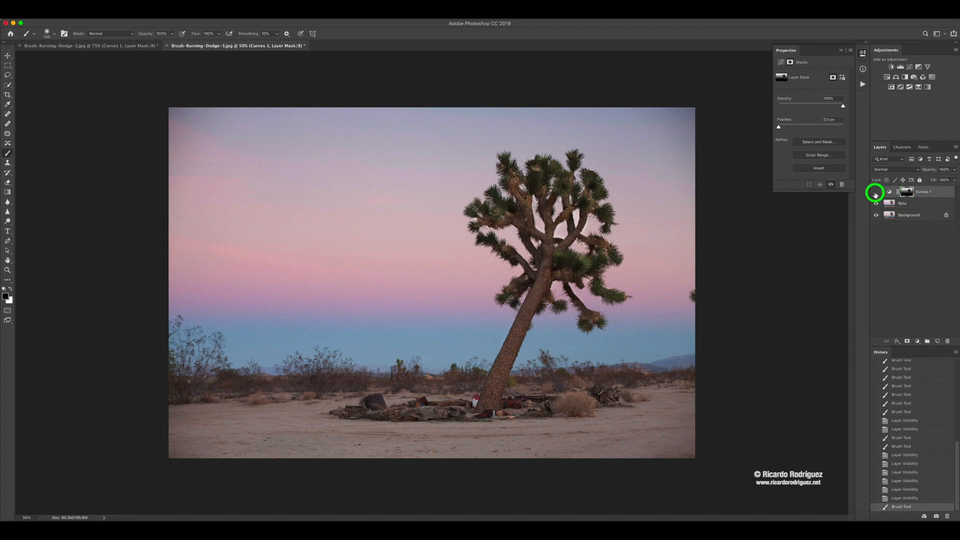
click(875, 192)
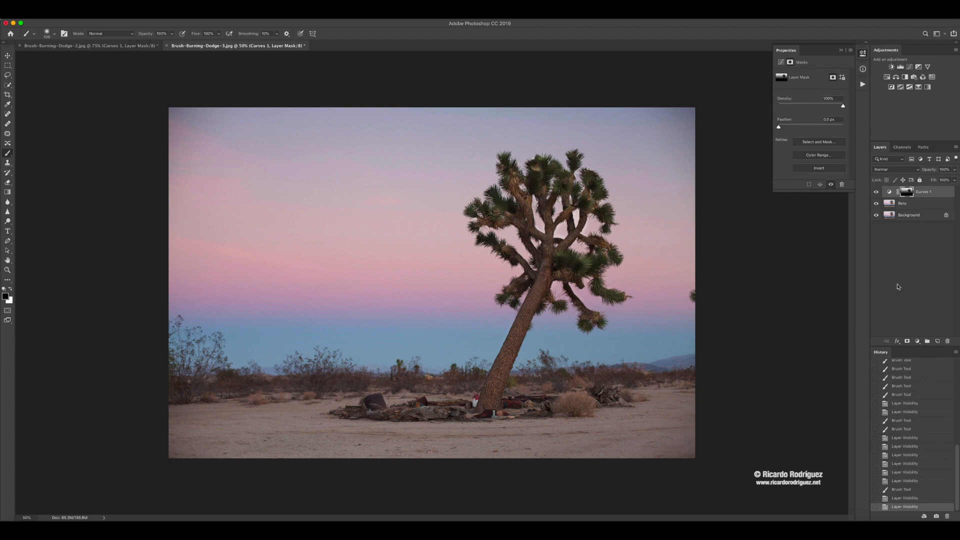
mouse_move(857, 277)
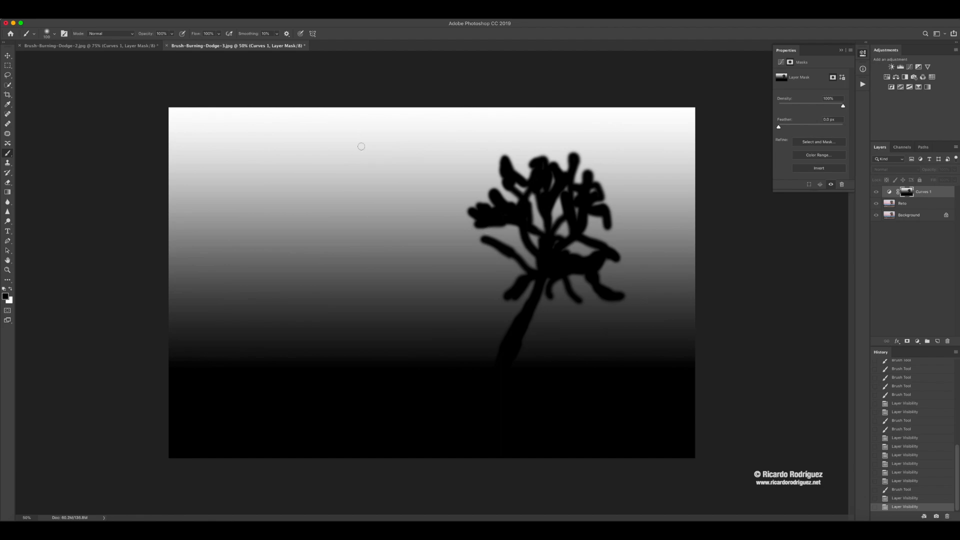
mouse_move(563, 275)
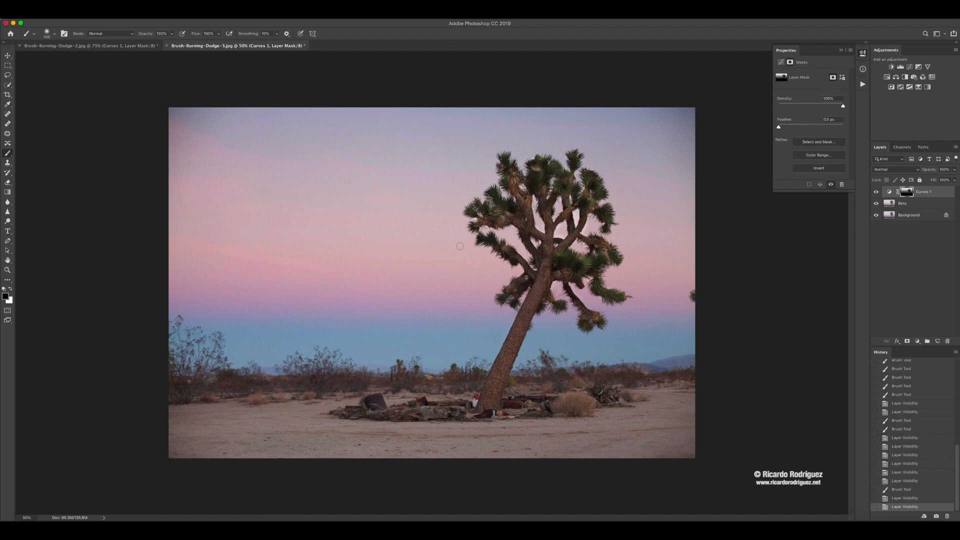
mouse_move(771, 234)
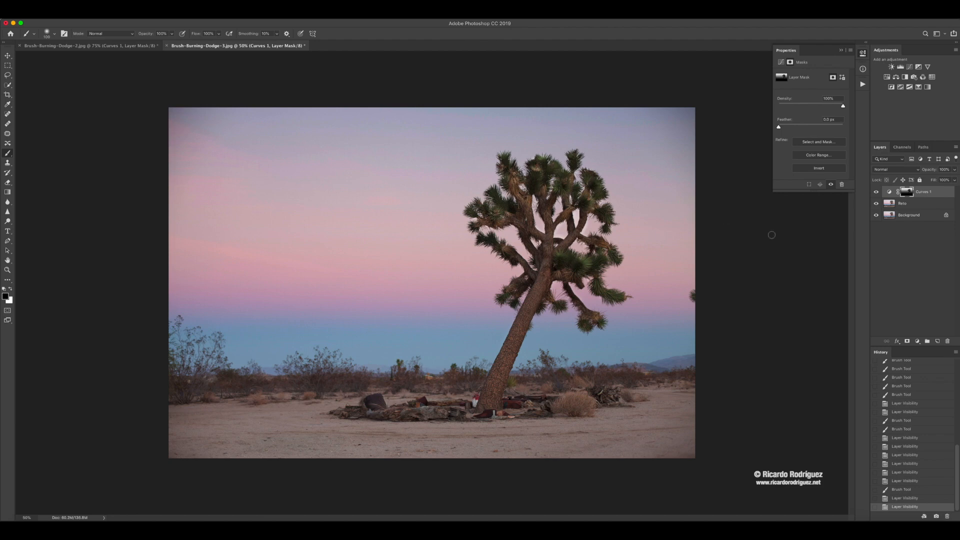